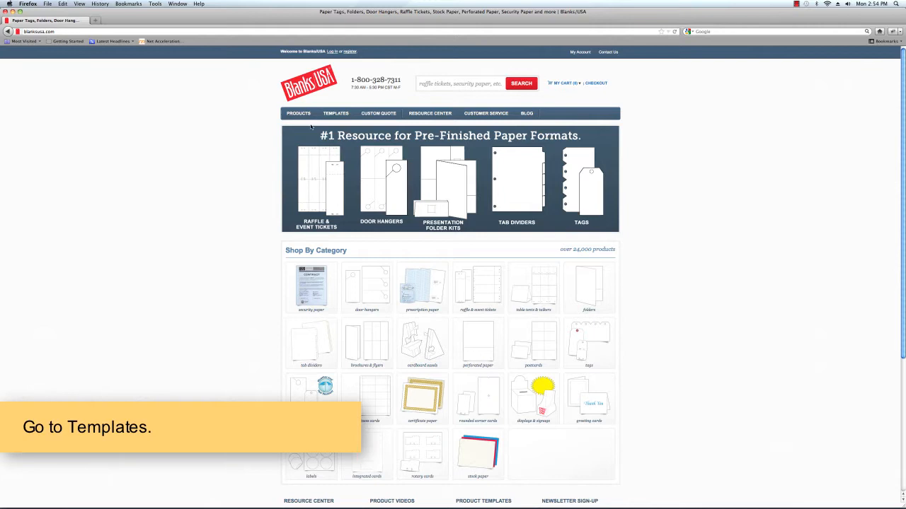
Step: Download the 11x17 eight-up postcard template from the Blanks USA Postcard templates category
{"action": "left_click", "coordinate": [335, 114]}
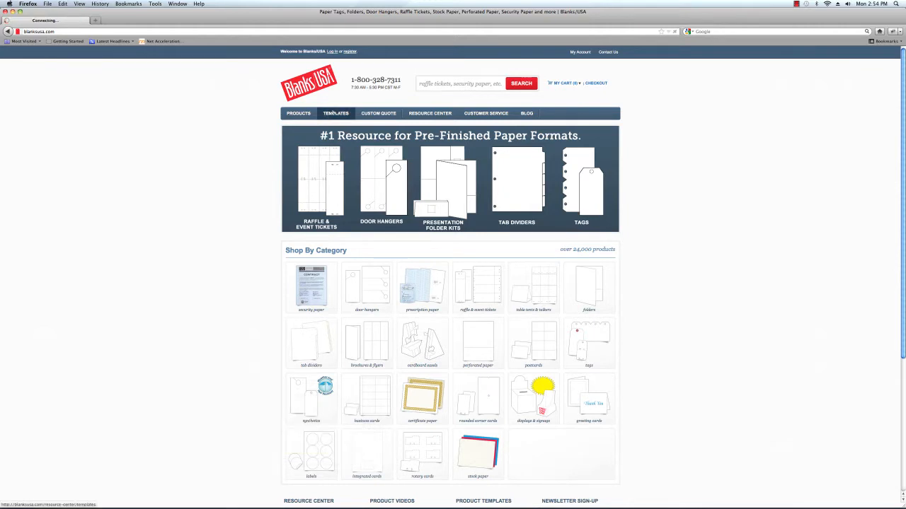
{"action": "left_click", "coordinate": [336, 113]}
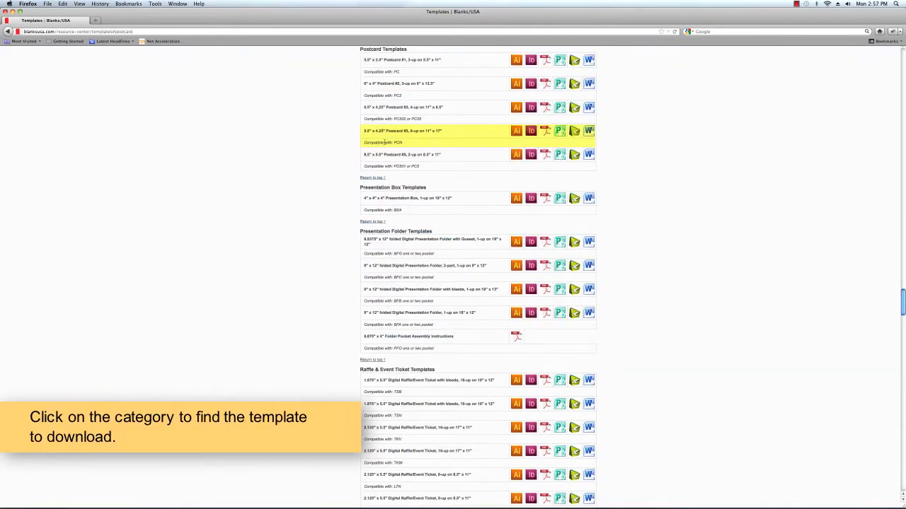
{"action": "left_click", "coordinate": [575, 130]}
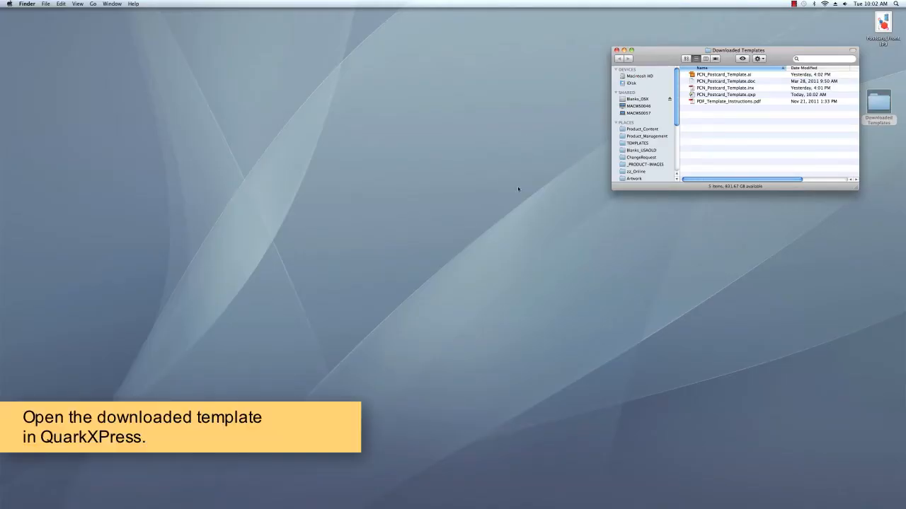
{"action": "mouse_move", "coordinate": [484, 491]}
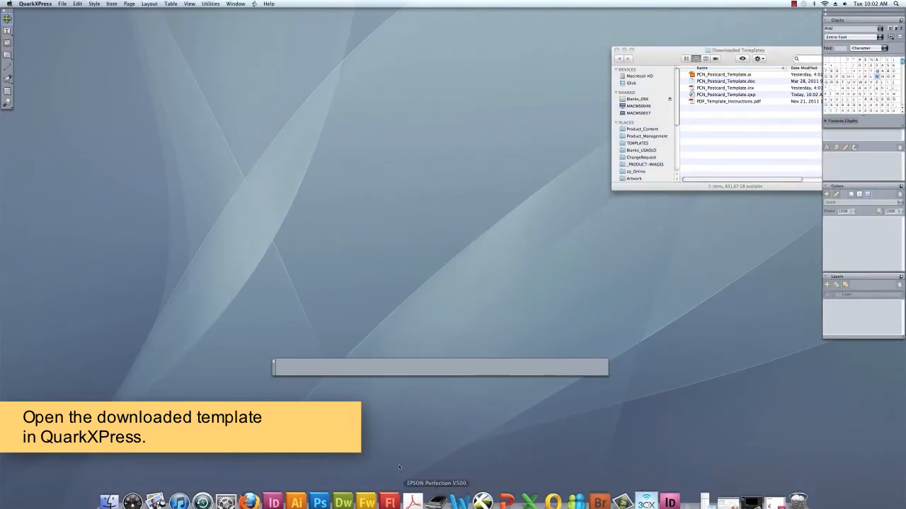
Step: Open PCN_Postcard_Template.qxp from the Downloaded Templates folder via File > Open
{"action": "left_click", "coordinate": [63, 3]}
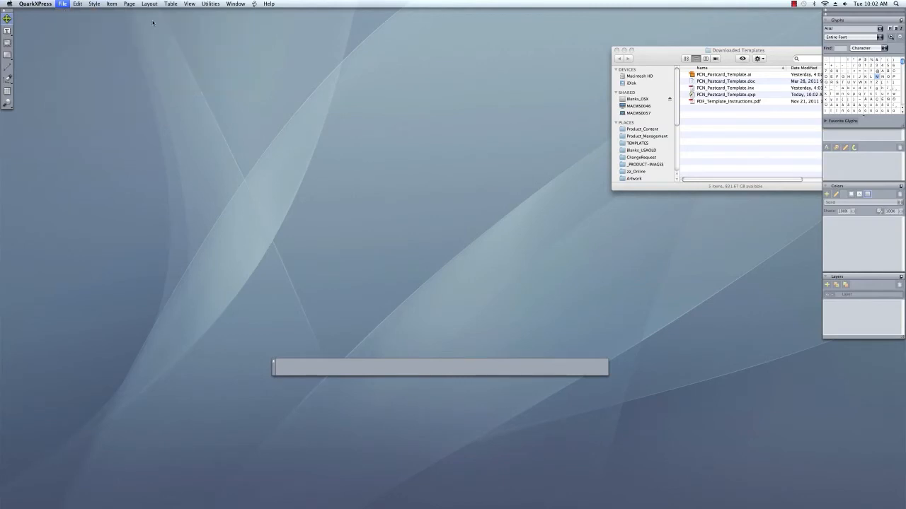
{"action": "left_click", "coordinate": [62, 3]}
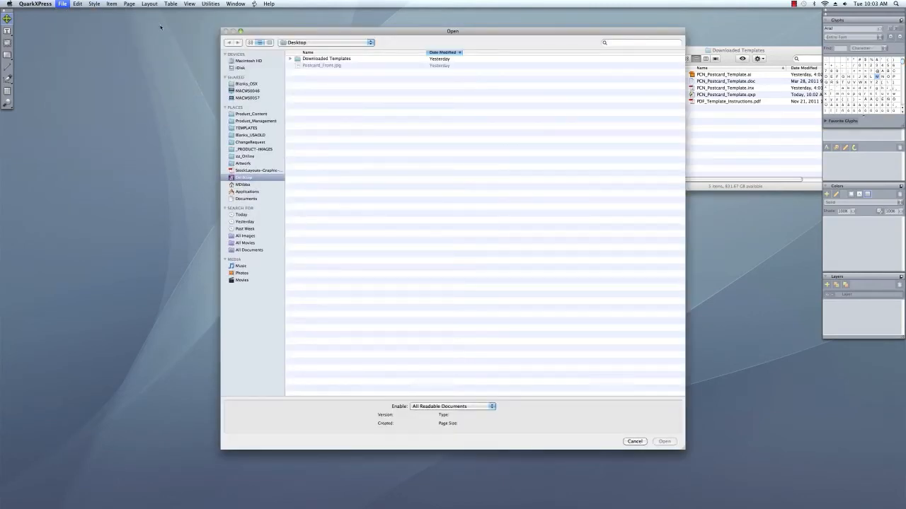
{"action": "double_click", "coordinate": [325, 58]}
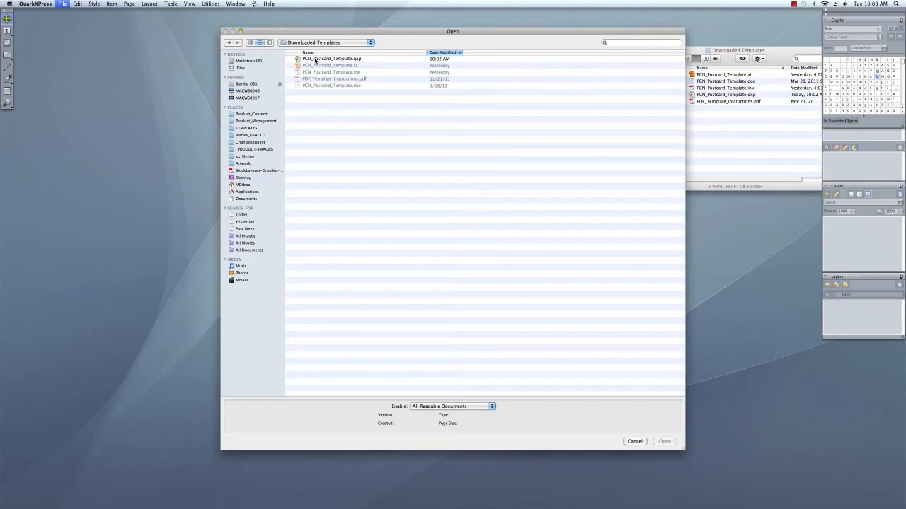
{"action": "left_click", "coordinate": [664, 441]}
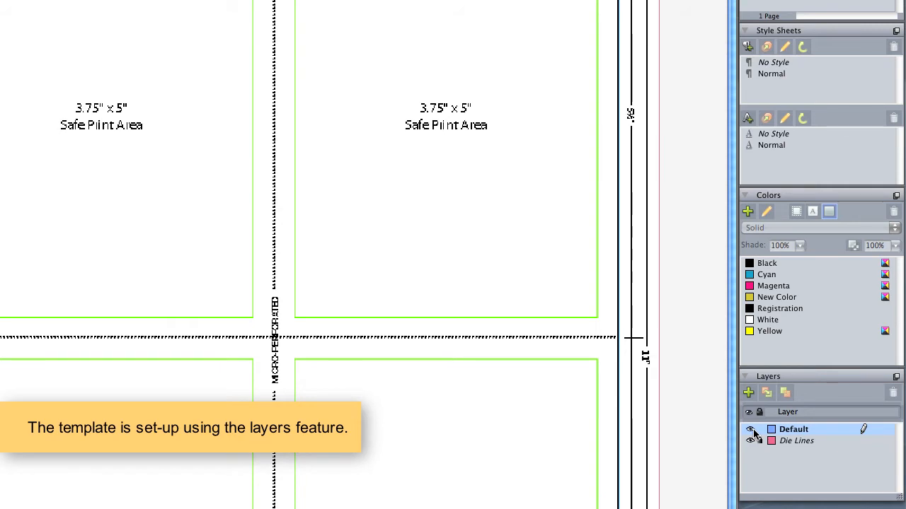
Step: Make the Default layer active for artwork on the opened eight-panel template
{"action": "left_click", "coordinate": [750, 442]}
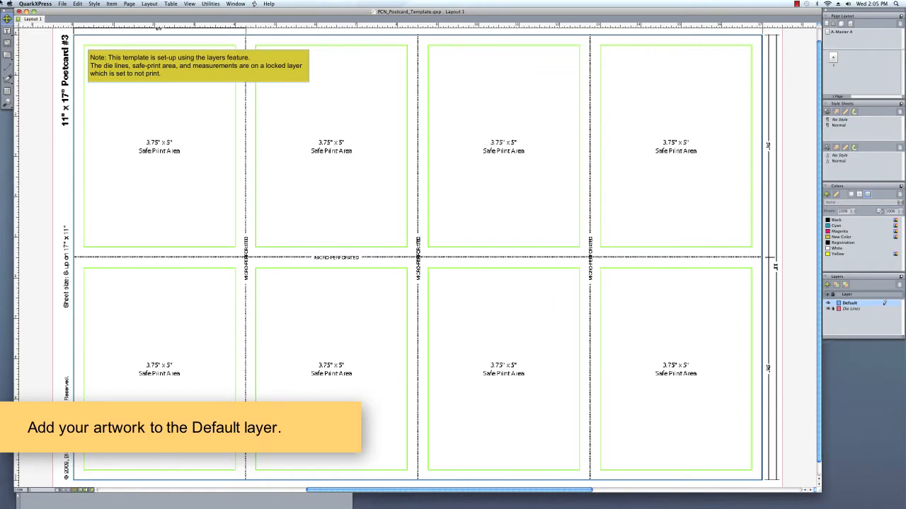
{"action": "left_click", "coordinate": [63, 5]}
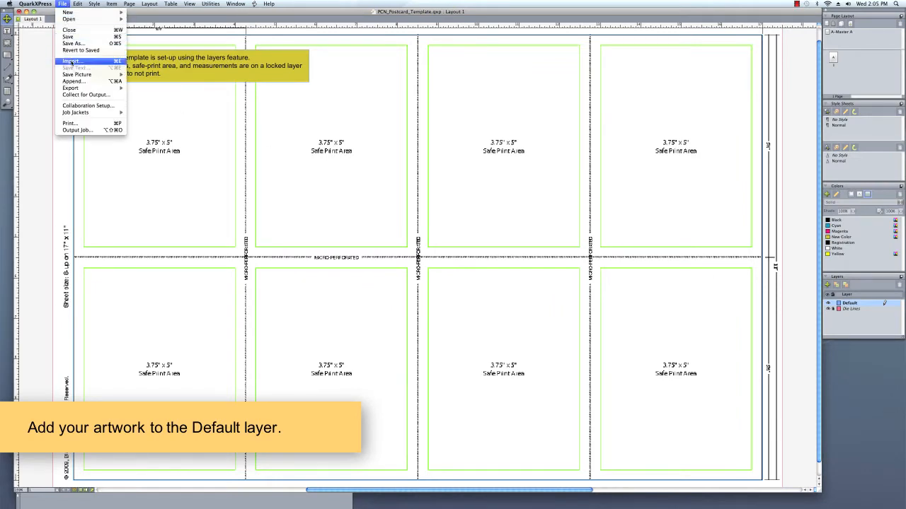
Step: Import the technology postcard artwork and position it in the bottom-left panel
{"action": "left_click", "coordinate": [70, 61]}
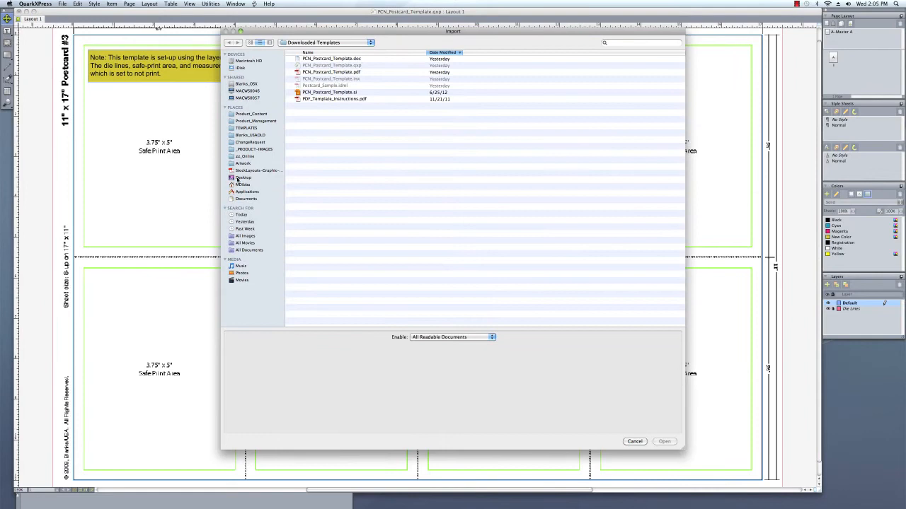
{"action": "left_click", "coordinate": [243, 177]}
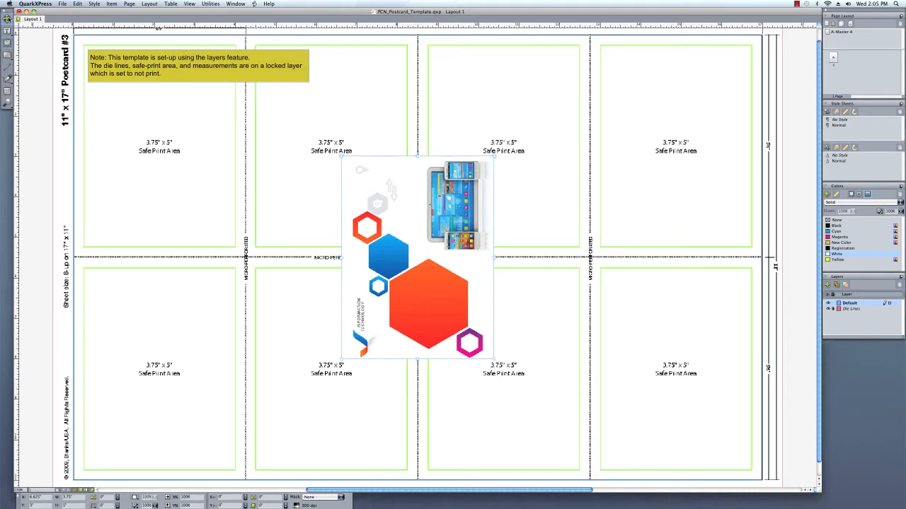
{"action": "left_click_drag", "start_coordinate": [417, 258], "coordinate": [220, 367]}
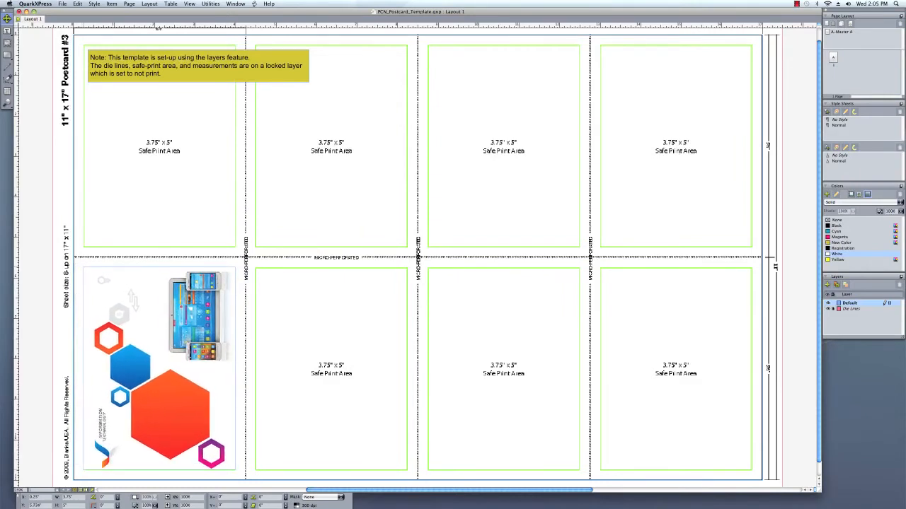
{"action": "left_click", "coordinate": [159, 368]}
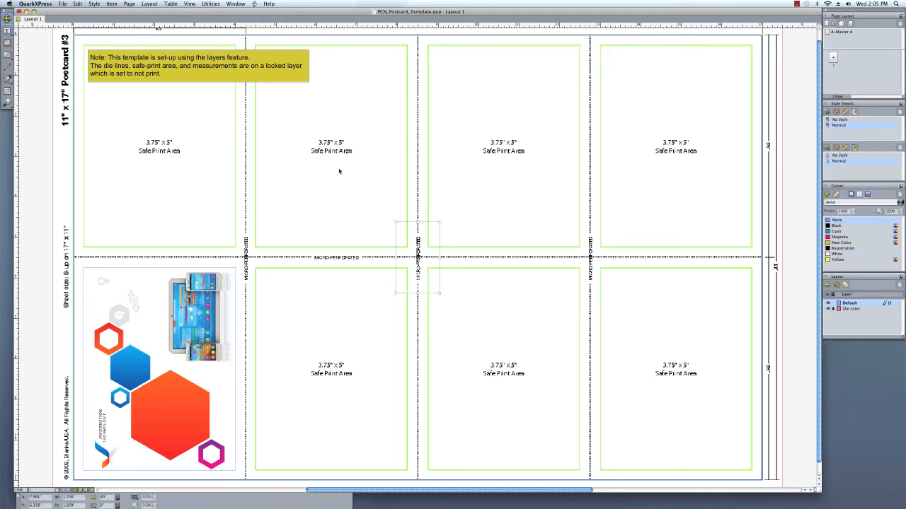
{"action": "left_click_drag", "start_coordinate": [417, 255], "coordinate": [248, 353]}
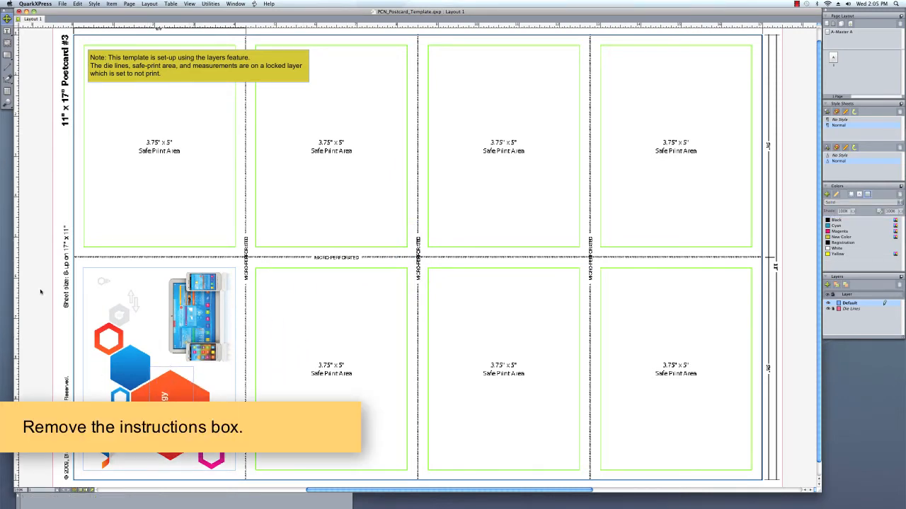
Step: Delete the yellow instructions note and reselect the placed artwork
{"action": "left_click", "coordinate": [198, 65]}
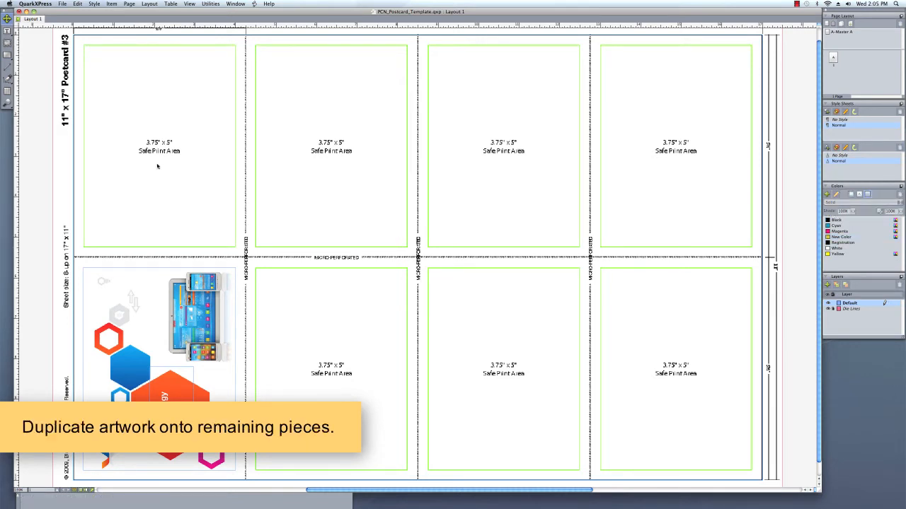
{"action": "left_click", "coordinate": [159, 333]}
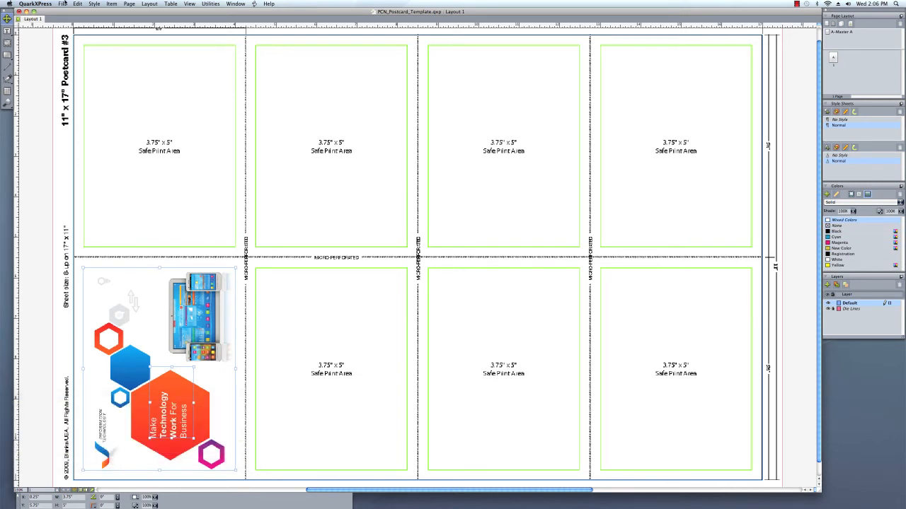
Step: Step and Repeat the artwork 3 times at 4.25" horizontal offset to fill the bottom row
{"action": "left_click", "coordinate": [110, 5]}
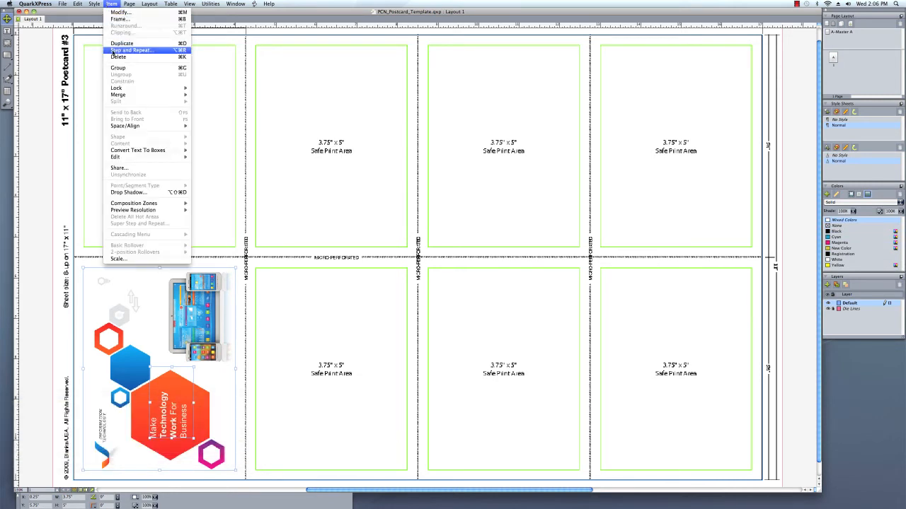
{"action": "left_click", "coordinate": [130, 51]}
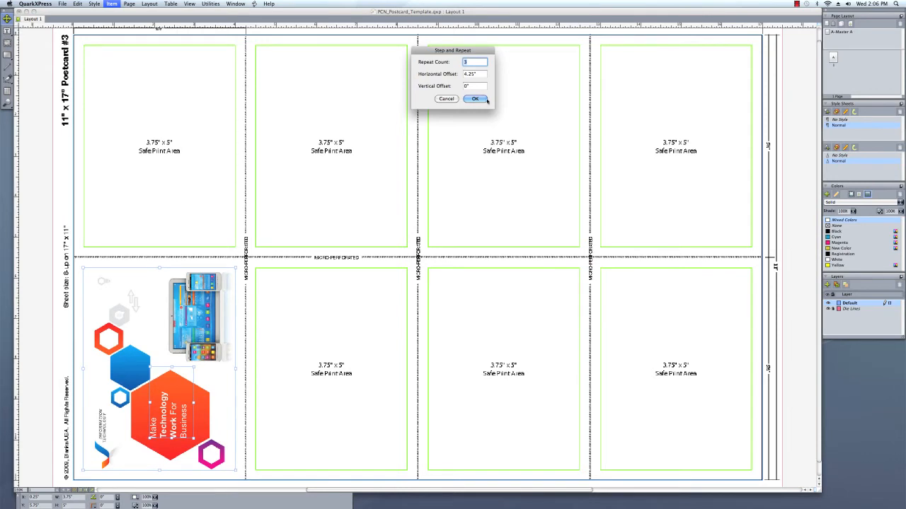
{"action": "left_click", "coordinate": [475, 99]}
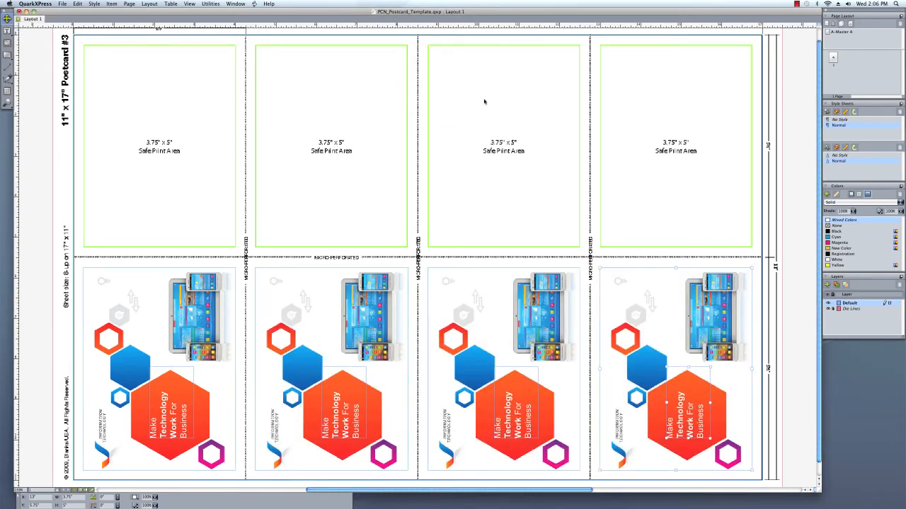
{"action": "left_click", "coordinate": [130, 4]}
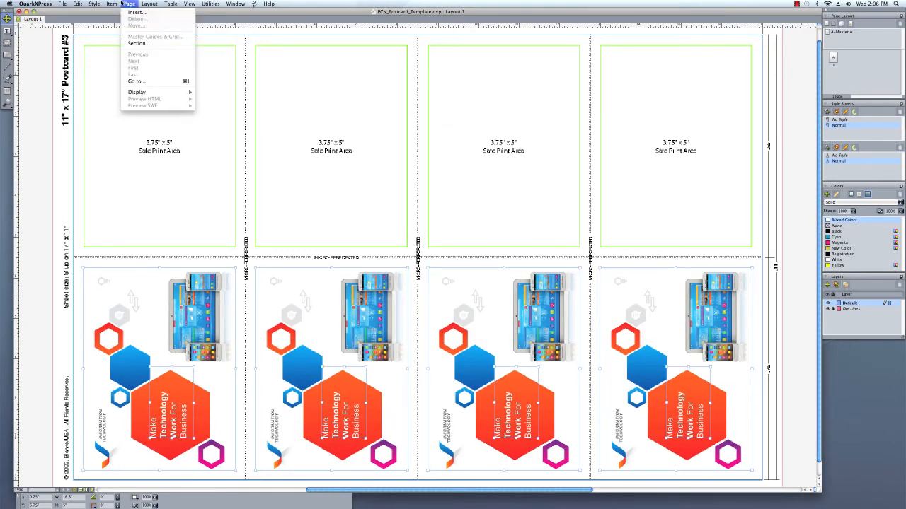
Step: Step and Repeat the bottom row once vertically to fill the top row
{"action": "left_click", "coordinate": [110, 3]}
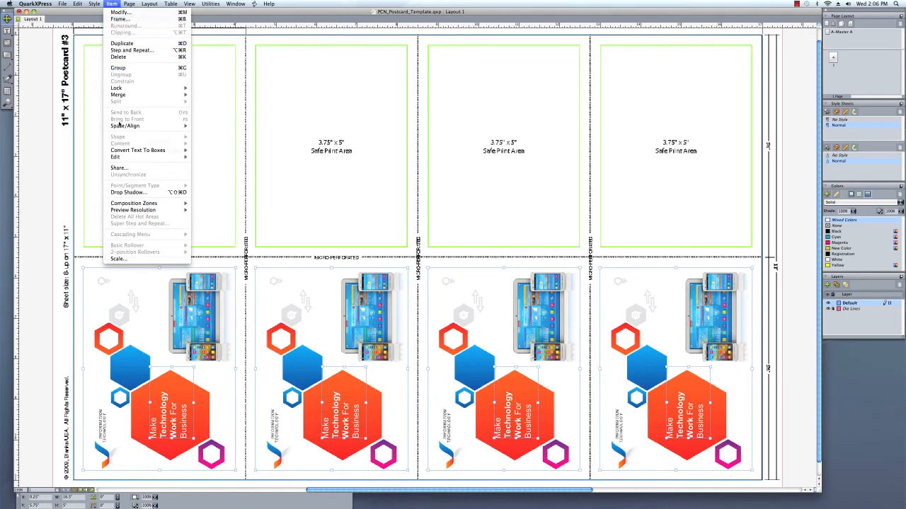
{"action": "left_click", "coordinate": [132, 51]}
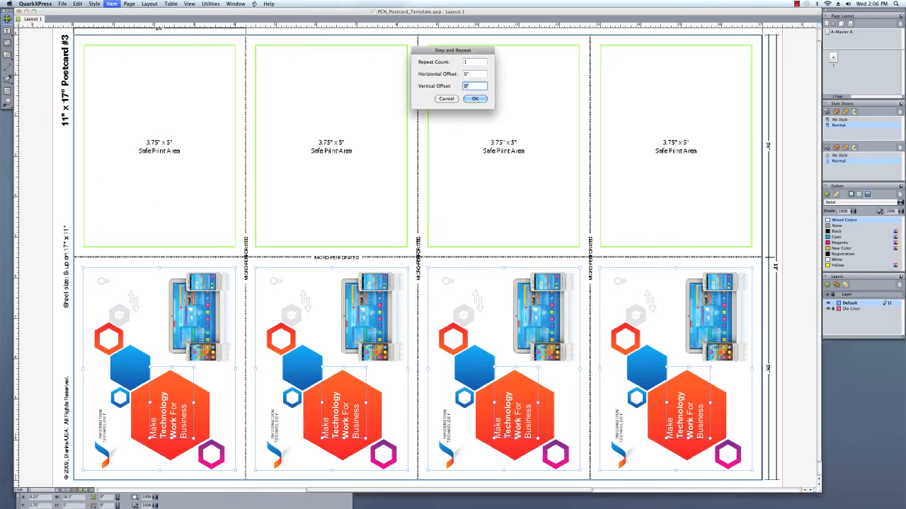
{"action": "left_click", "coordinate": [475, 99]}
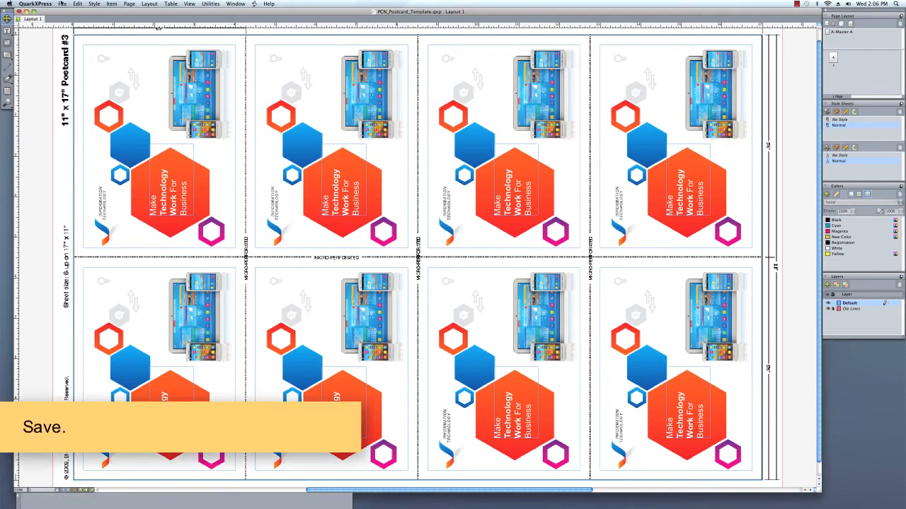
Step: Save the layout to the Desktop as InformationTechnology_Postcard.qxp
{"action": "left_click", "coordinate": [62, 3]}
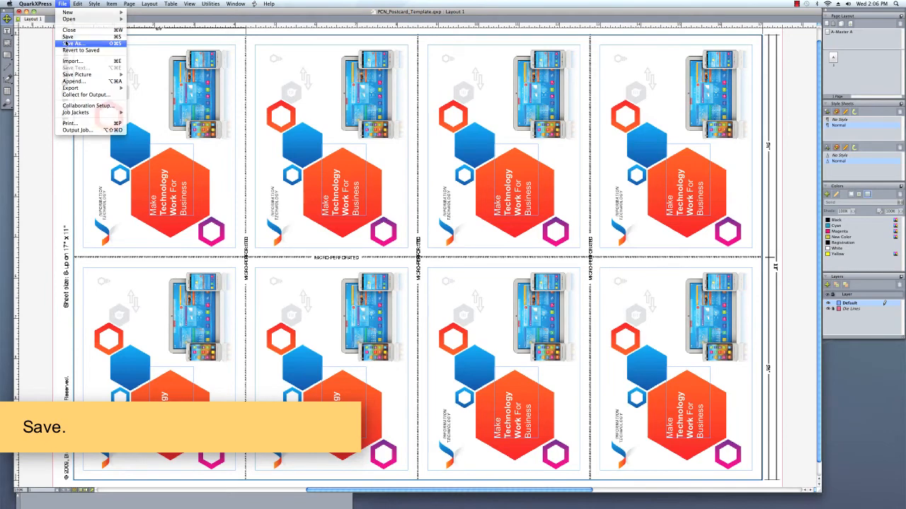
{"action": "left_click", "coordinate": [73, 43]}
{"action": "type", "text": "InformationTechnology_Postcard.qxp"}
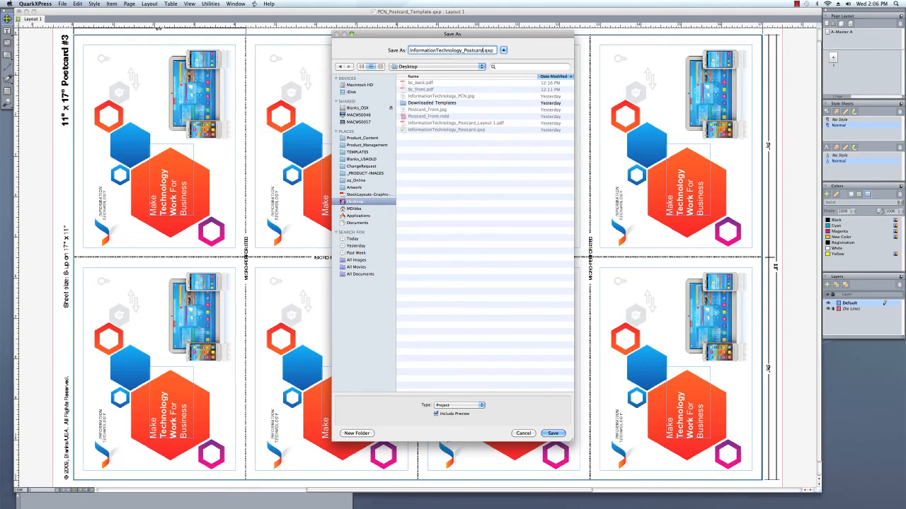
{"action": "left_click", "coordinate": [552, 433]}
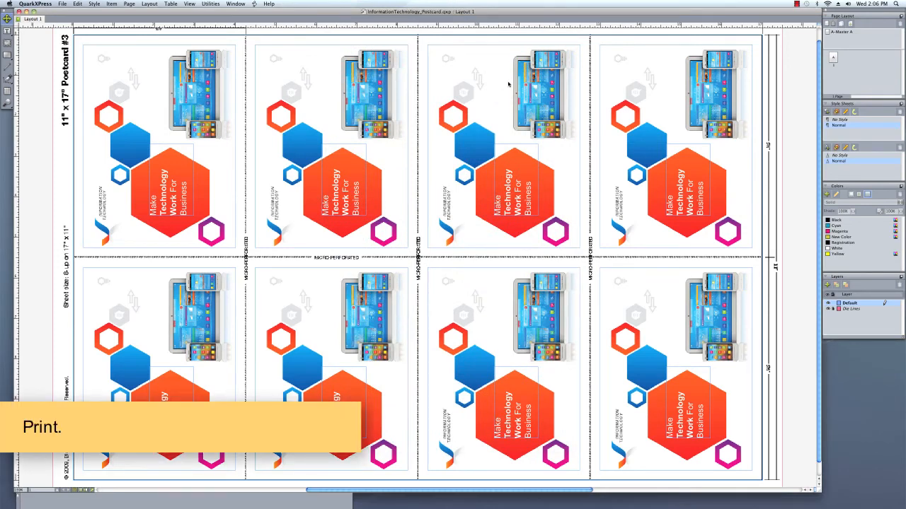
{"action": "mouse_move", "coordinate": [31, 73]}
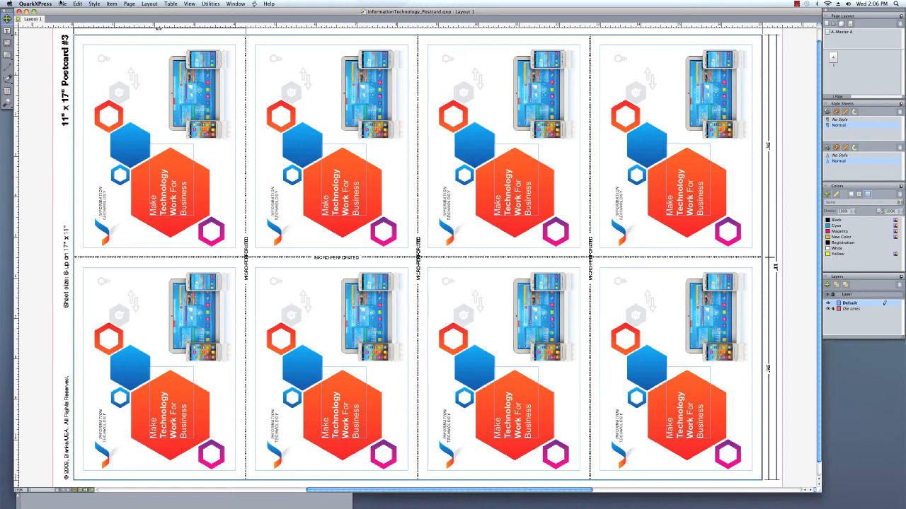
Step: Send the eight-up postcard layout to the printer from the Print dialog
{"action": "left_click", "coordinate": [62, 3]}
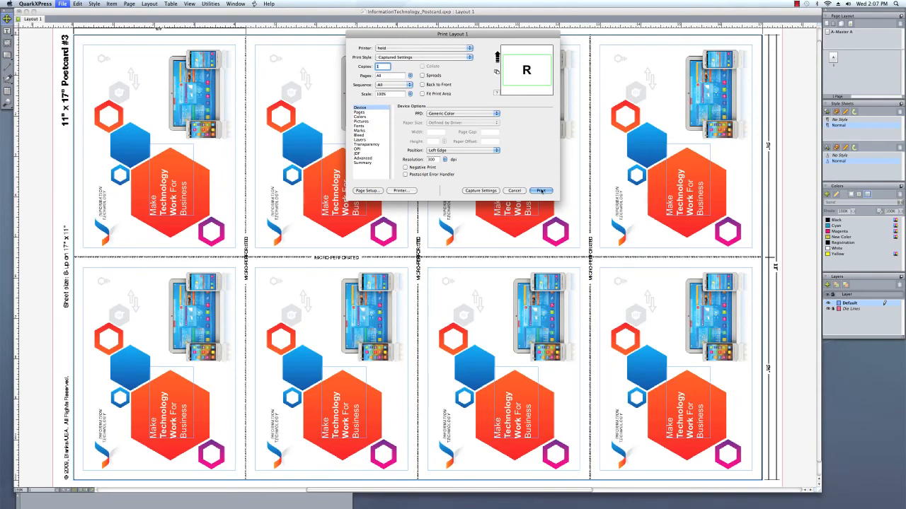
{"action": "left_click", "coordinate": [540, 189]}
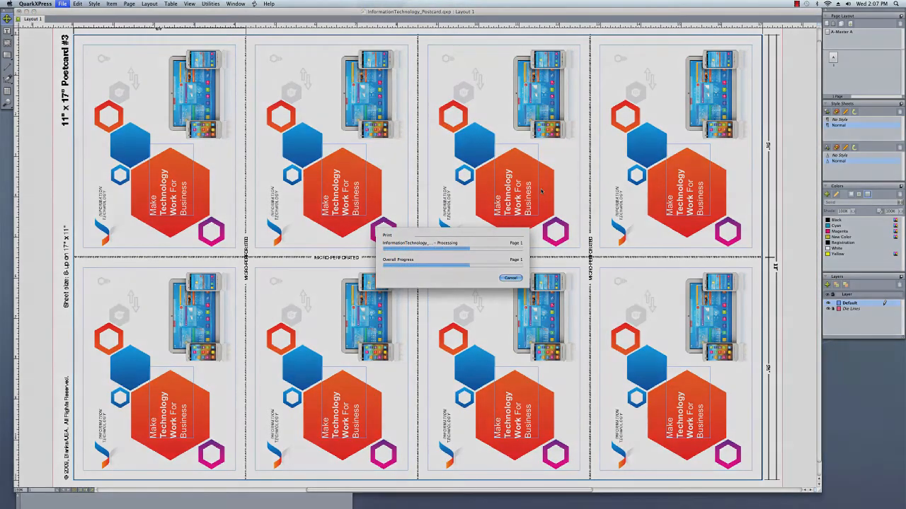